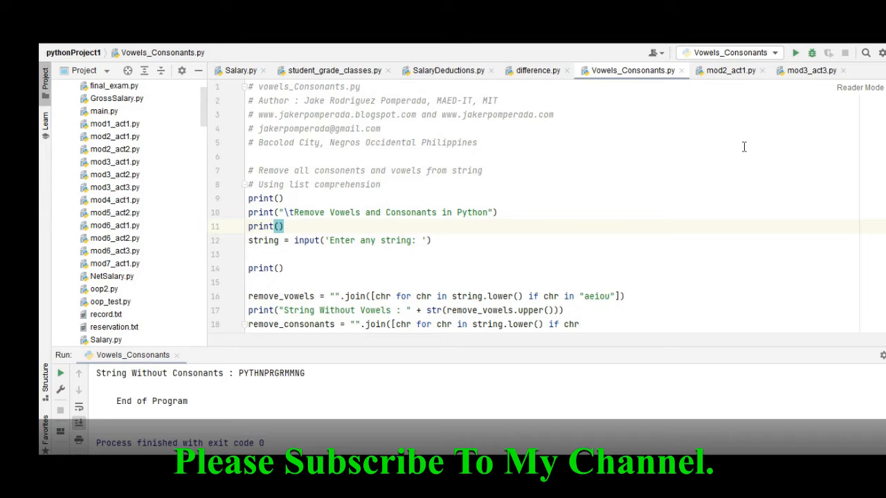
mouse_move(613, 202)
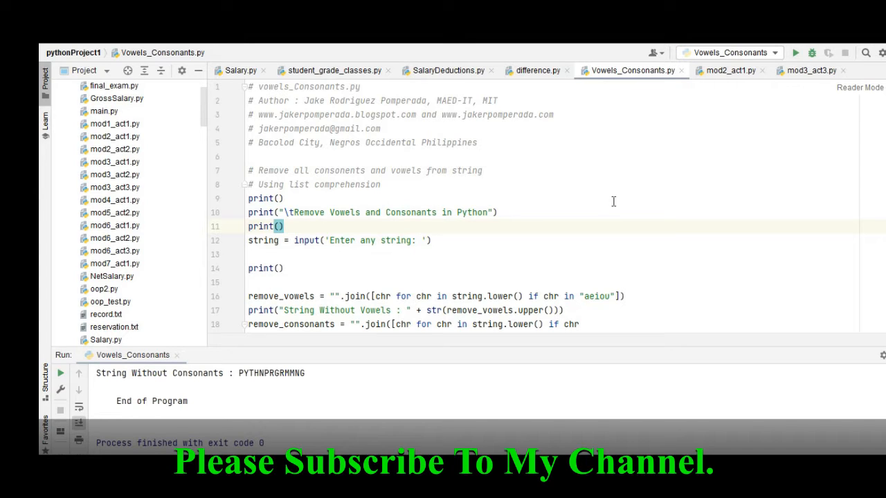
mouse_move(619, 205)
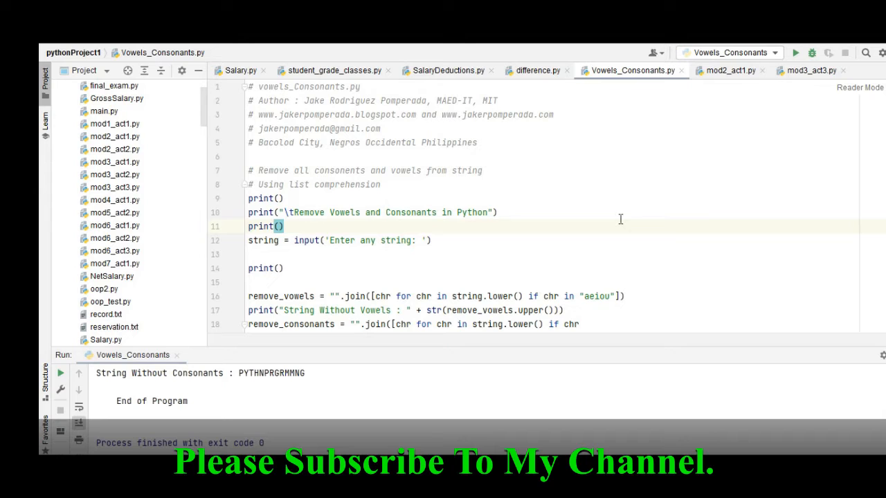
- Walk through the input string variable and the remove_vowels list comprehension in Vowels_Consonants.py
left_click(627, 157)
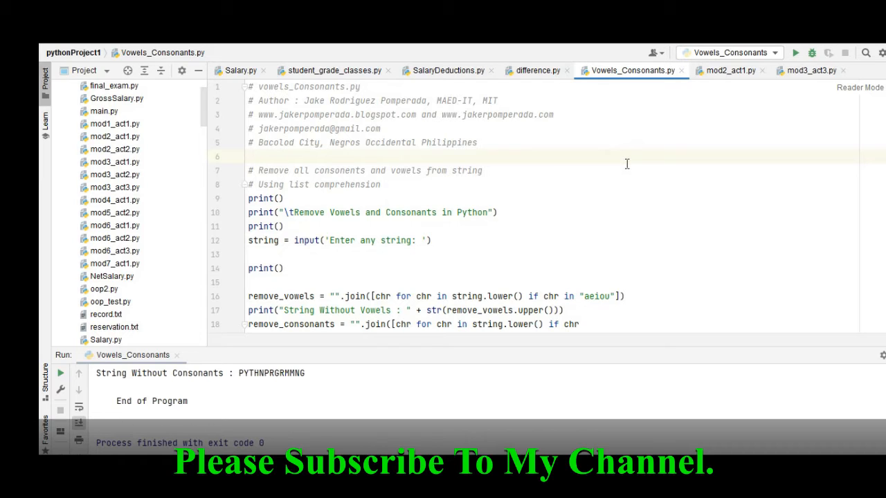
left_click(249, 157)
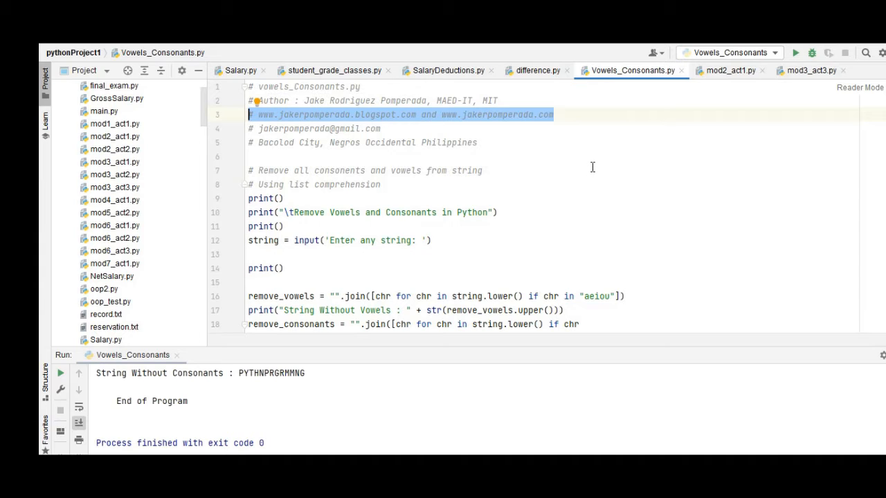
mouse_move(590, 177)
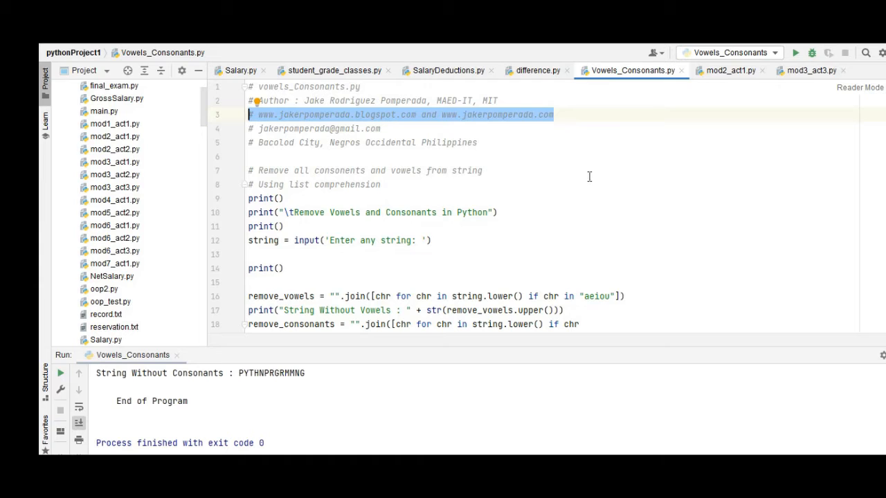
mouse_move(587, 182)
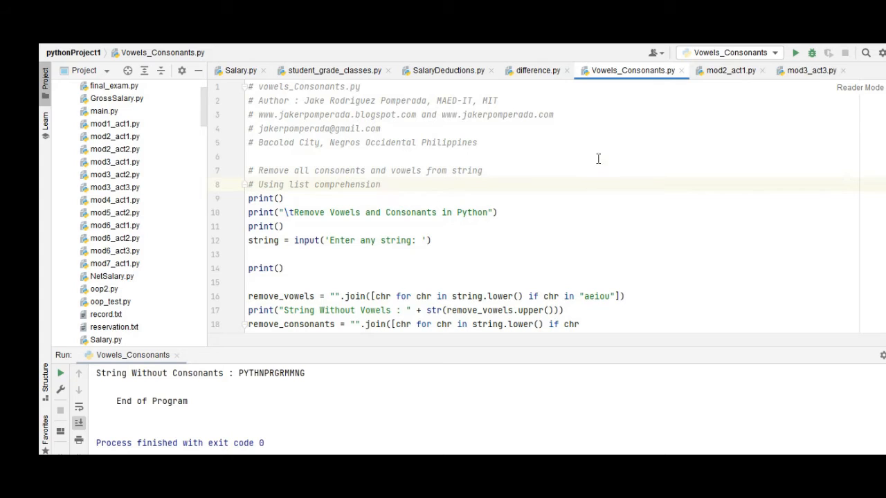
mouse_move(490, 147)
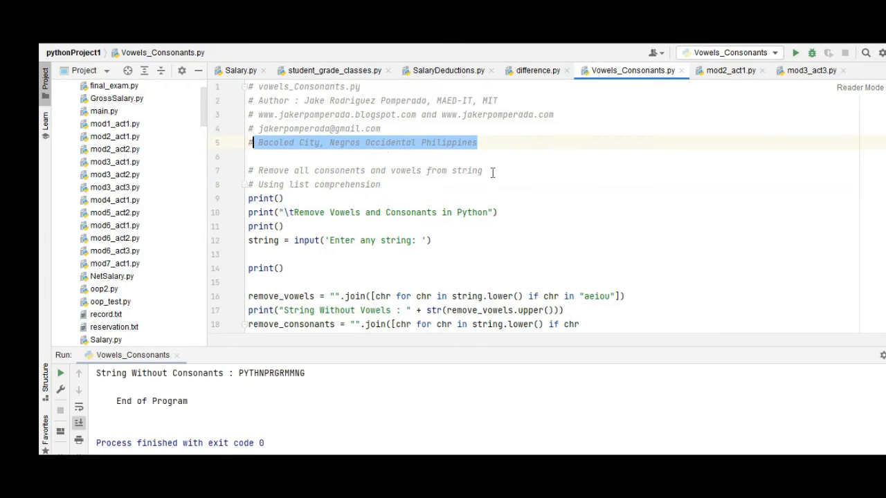
mouse_move(570, 172)
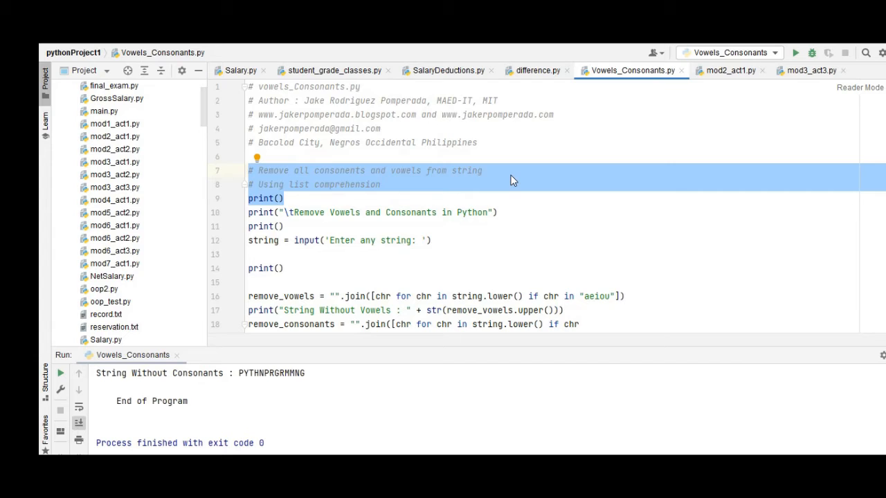
scroll("down", 3)
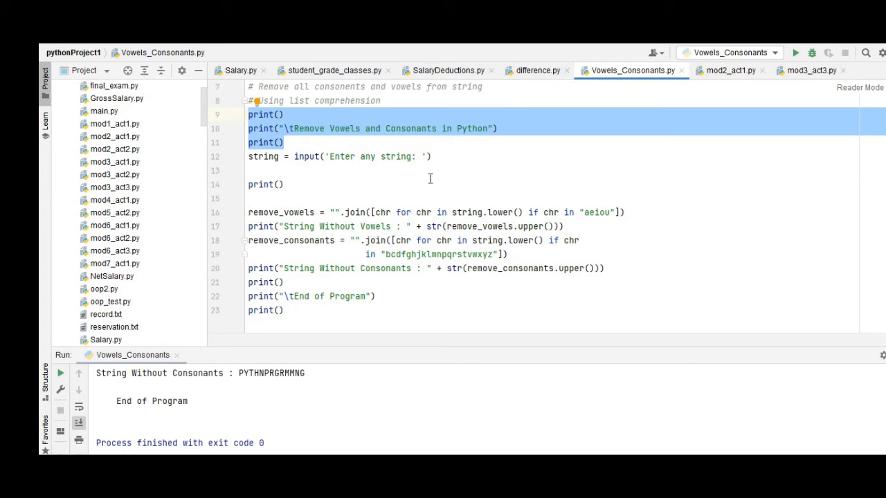
left_click(282, 184)
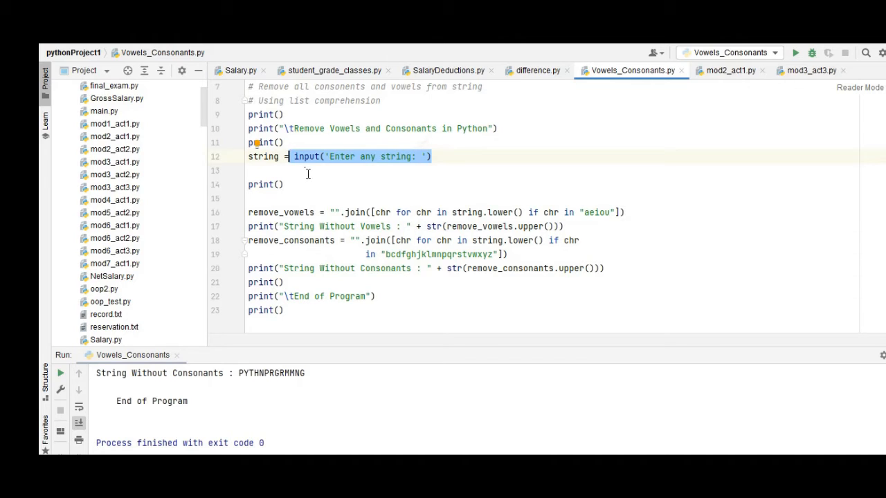
double_click(263, 157)
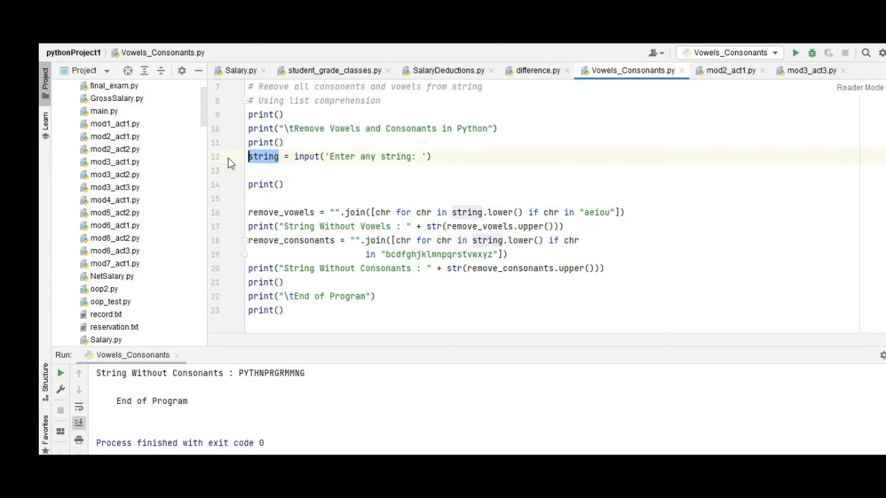
left_click(282, 184)
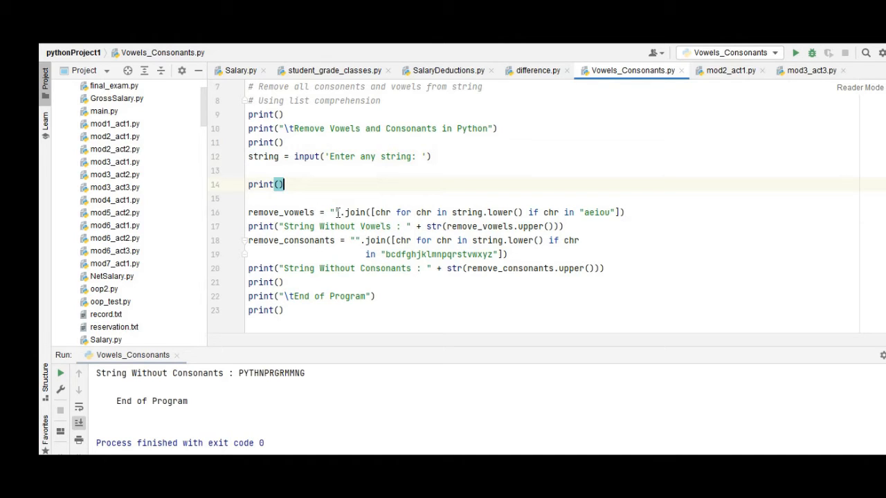
mouse_move(410, 216)
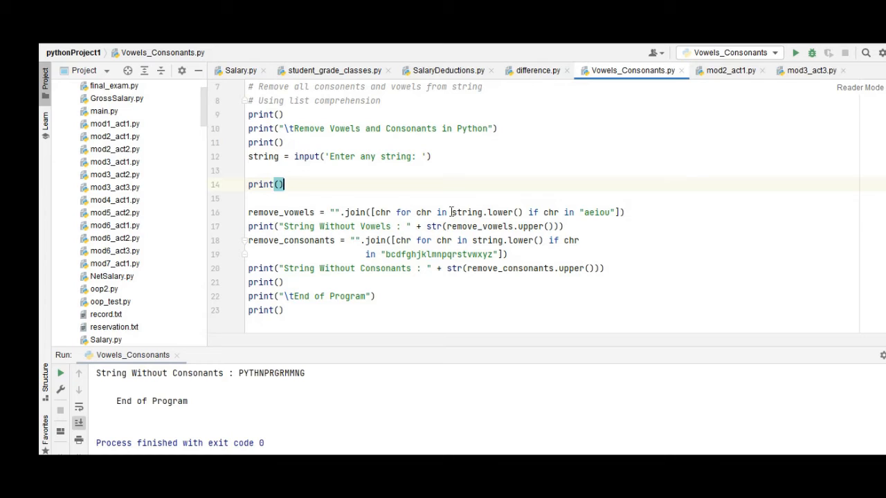
double_click(467, 213)
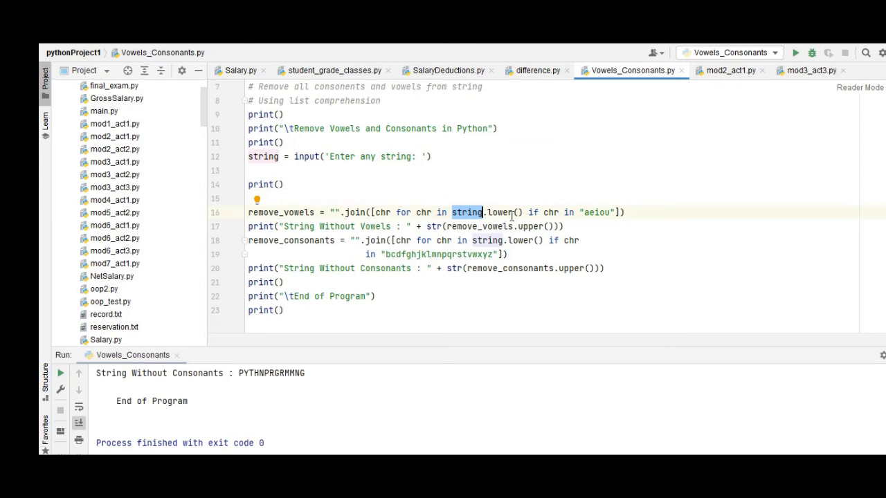
mouse_move(568, 214)
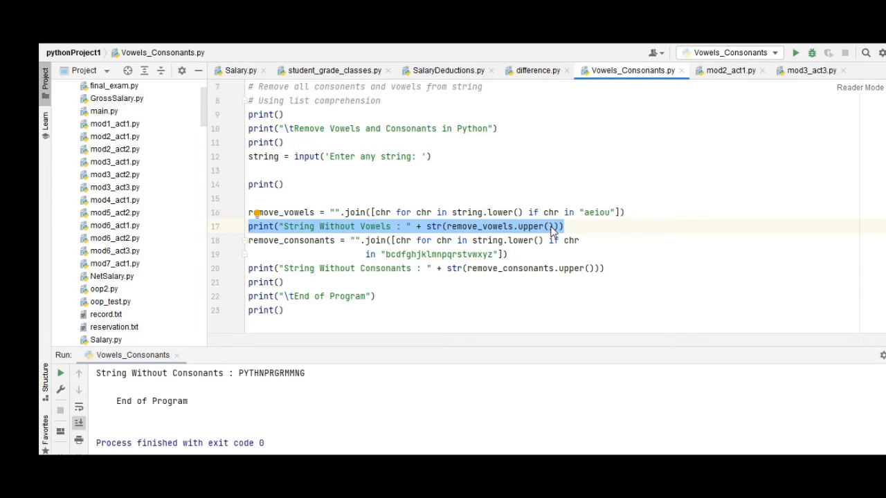
mouse_move(552, 241)
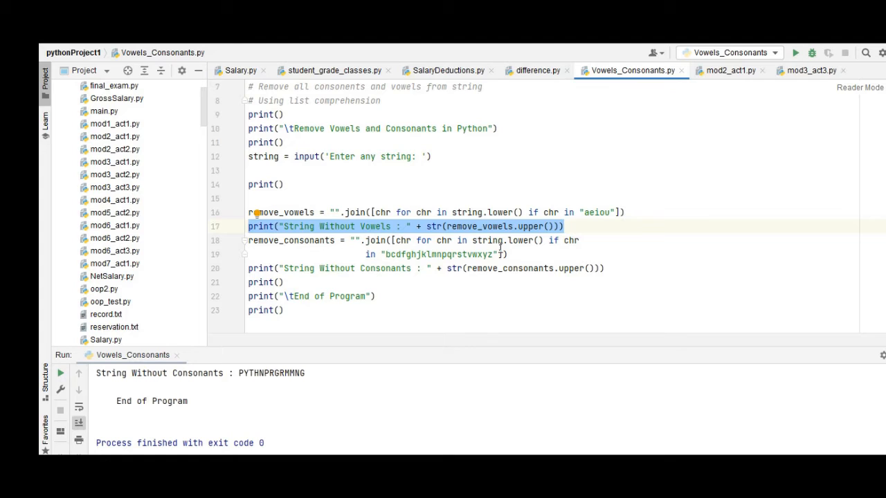
- Add the remove_consonants comprehension with its consonant letter list, its print line and the End of Program print
double_click(491, 241)
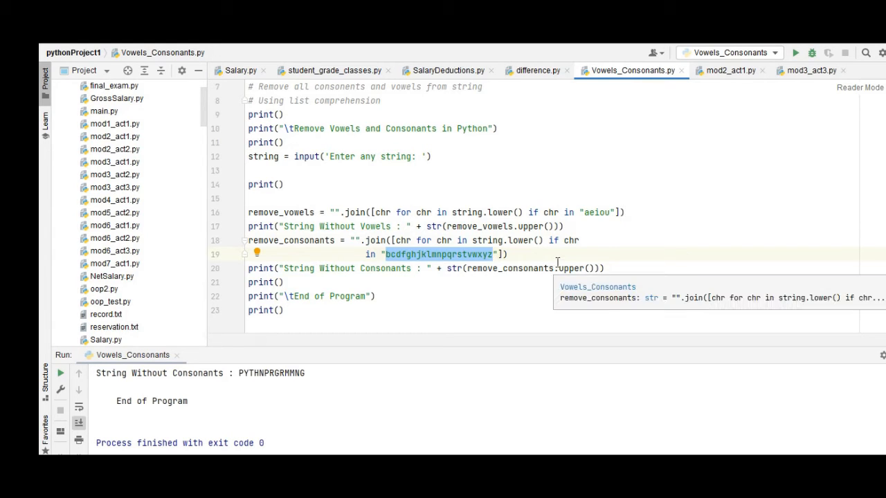
mouse_move(568, 268)
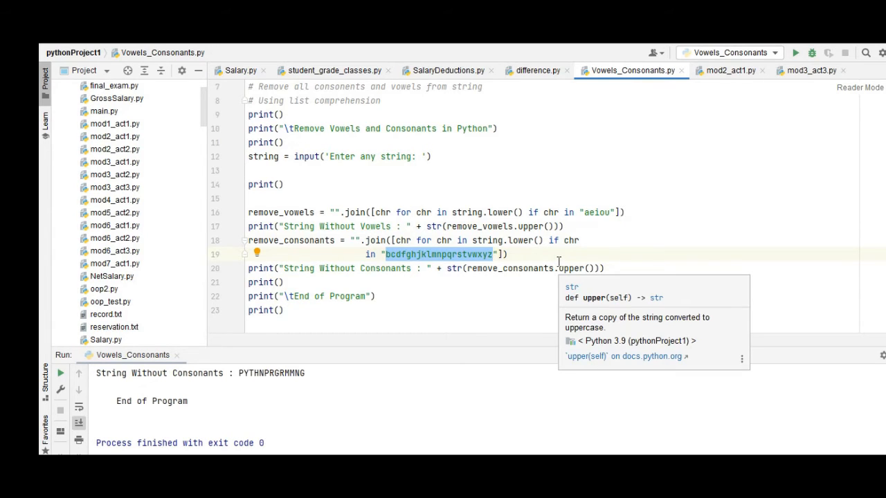
left_click(521, 297)
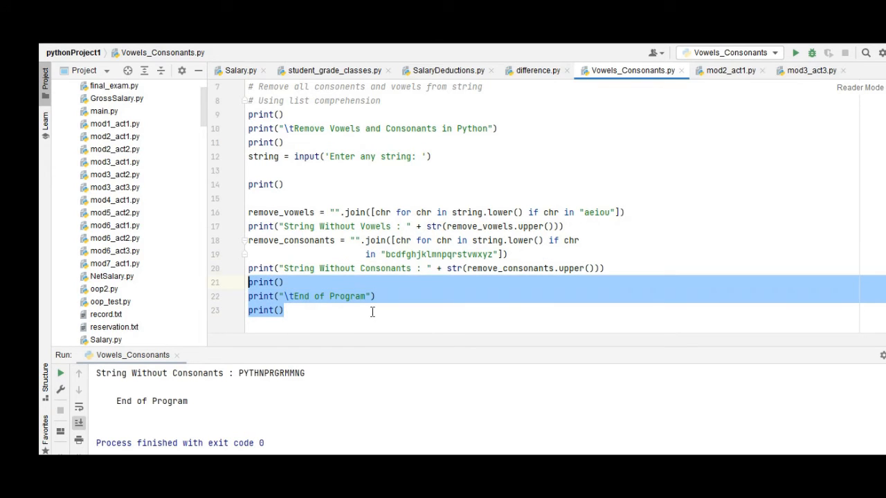
scroll("up", 3)
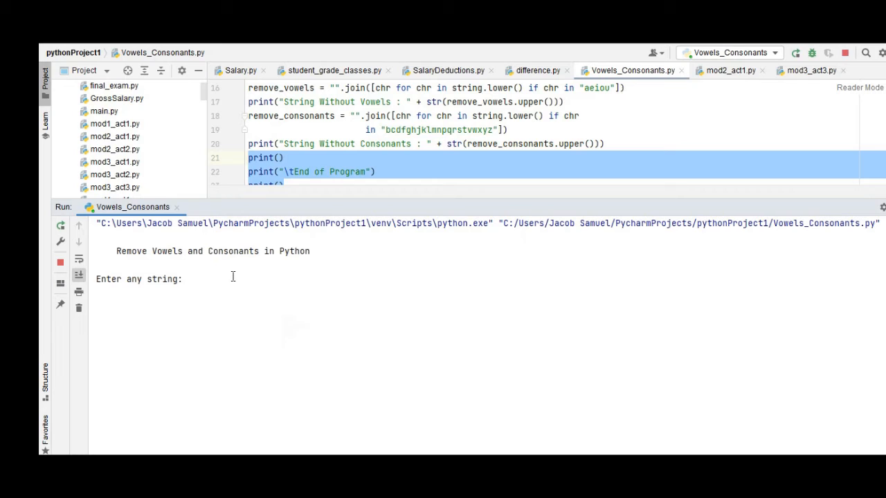
- Answer the prompt with 'Information Technology', getting IOAIOEOO and NFRMTNTCHNLGY in the output
type("Informatio")
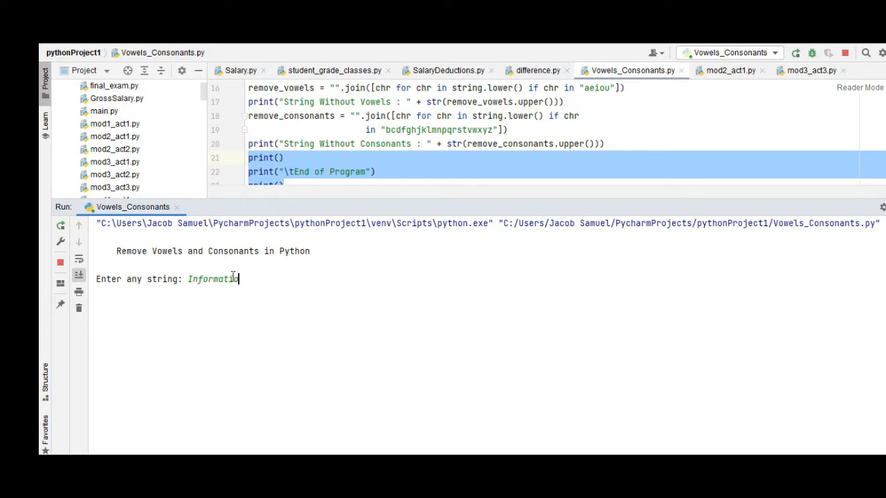
type("Technology")
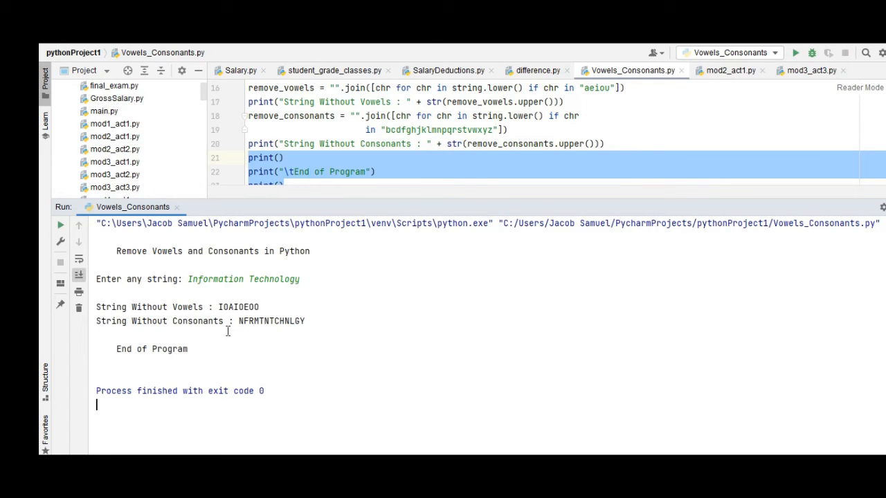
mouse_move(222, 333)
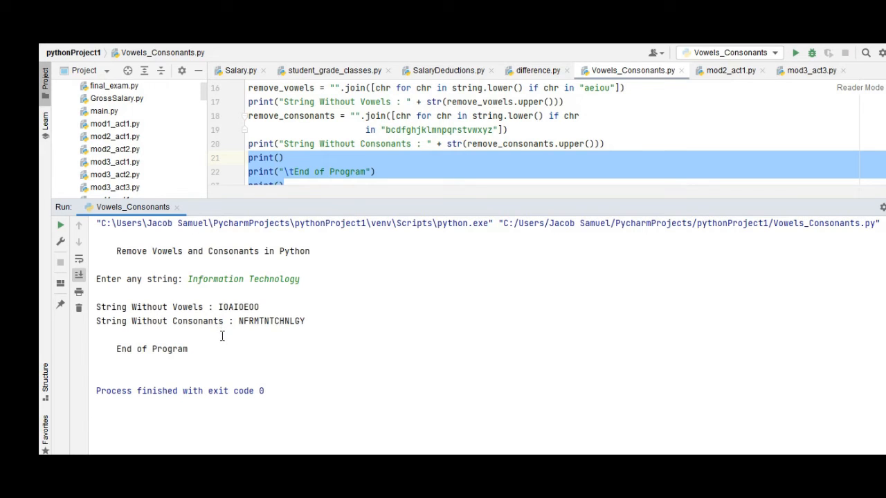
mouse_move(205, 325)
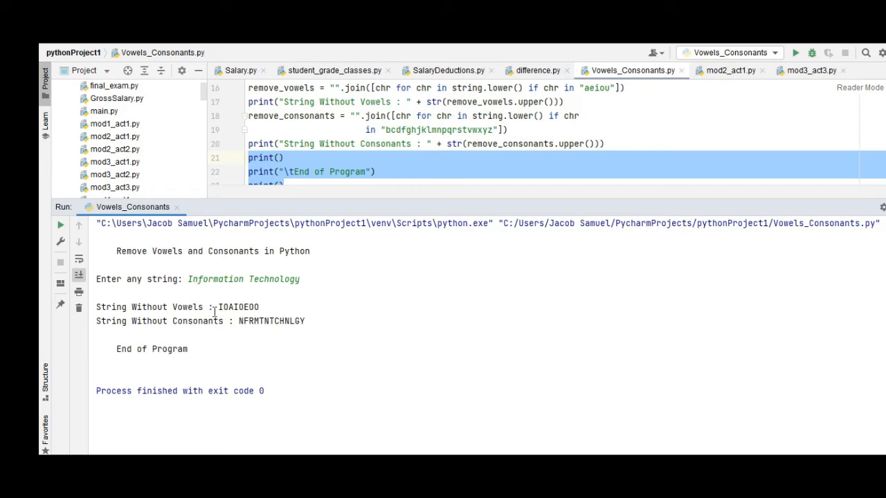
mouse_move(285, 310)
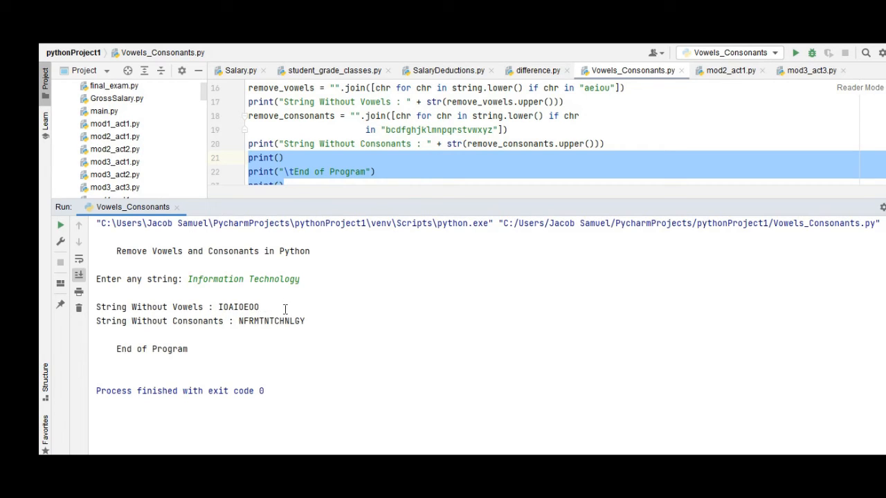
mouse_move(290, 305)
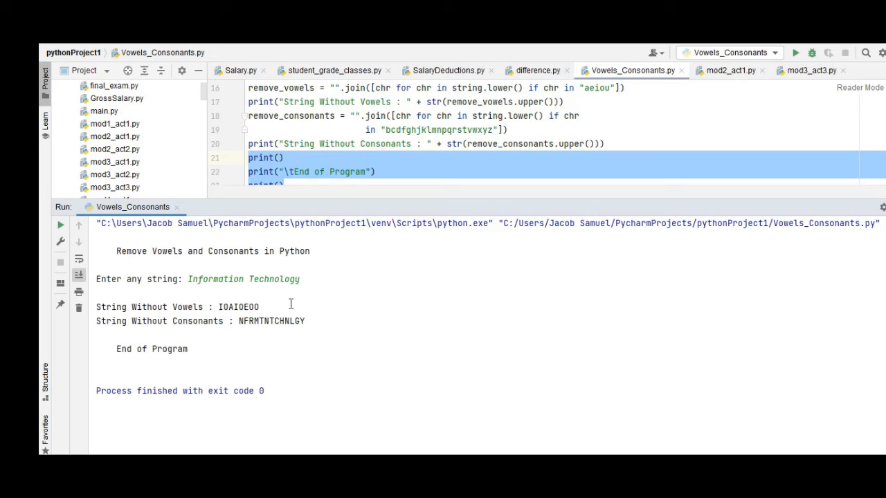
mouse_move(304, 324)
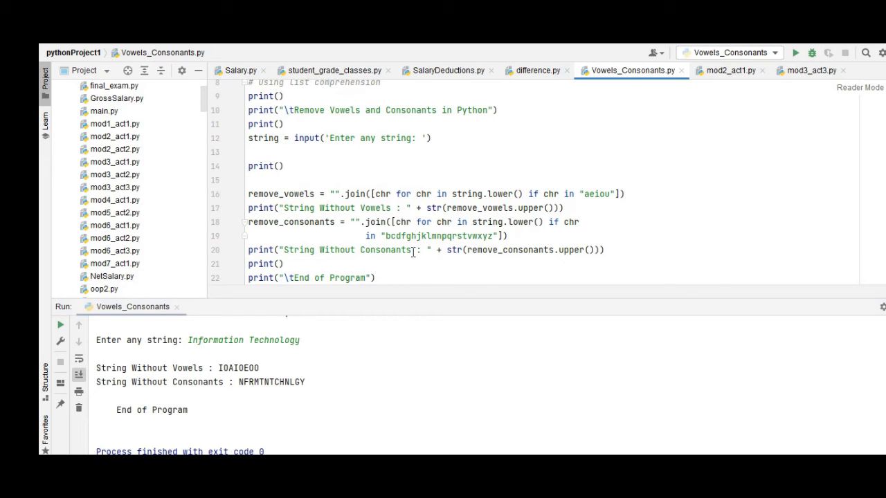
- Swap 'Vowels' and 'Consonants' in the result labels on lines 17 and 19 and rerun the script
left_click(401, 249)
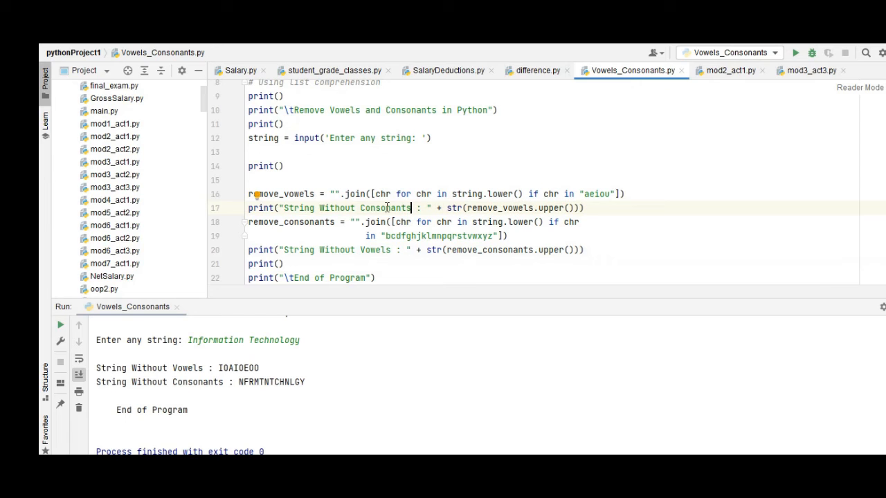
left_click(794, 53)
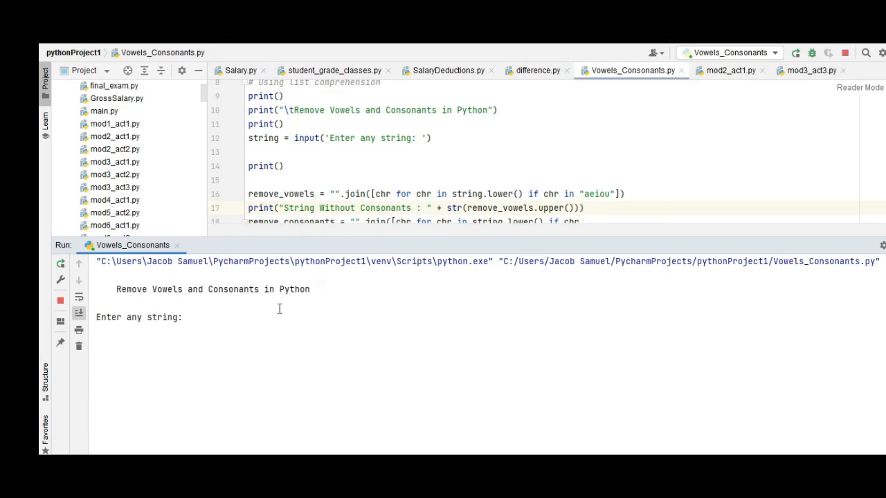
- Answer the prompt with 'Computer', getting OUE as Without Consonants and CMPTR as Without Vowels
type("Python")
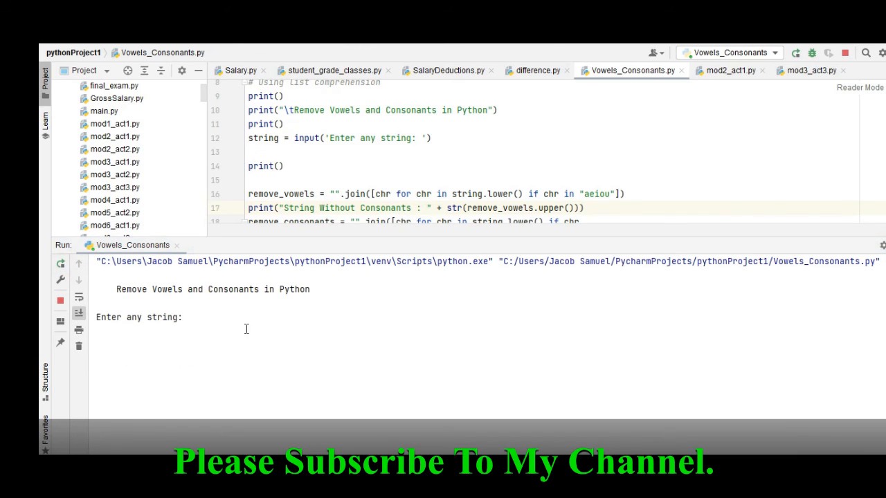
type("Computer")
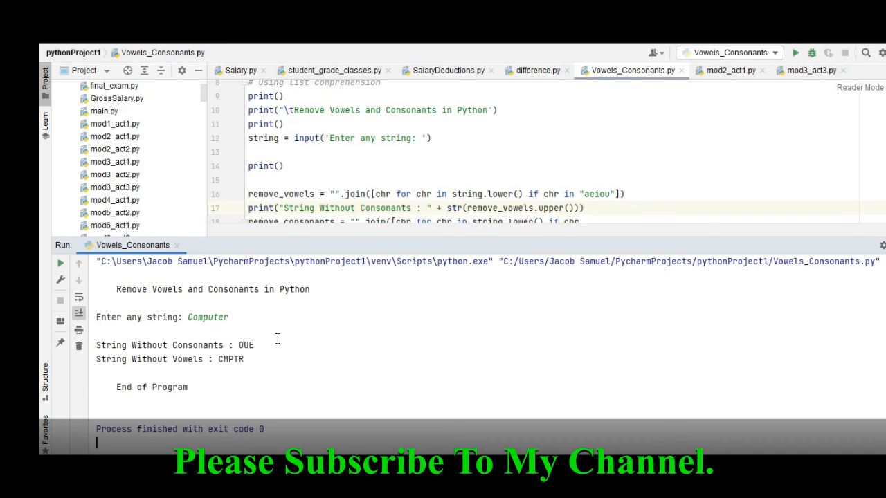
mouse_move(289, 355)
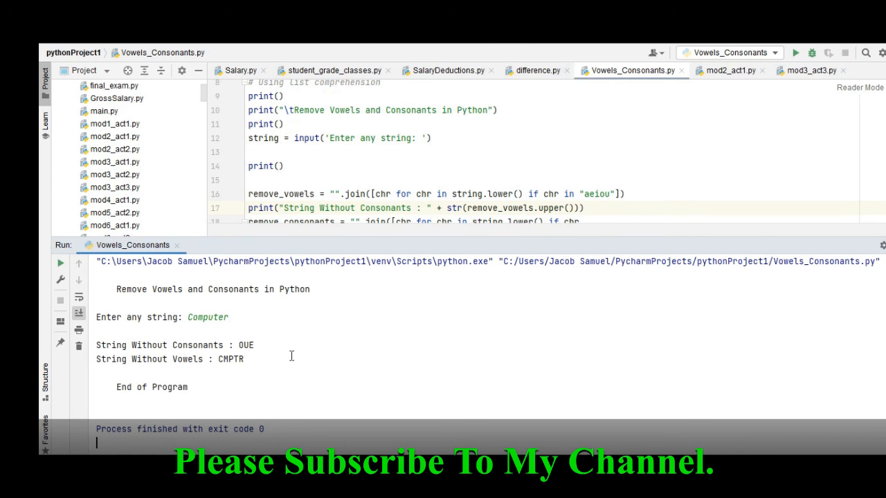
mouse_move(379, 259)
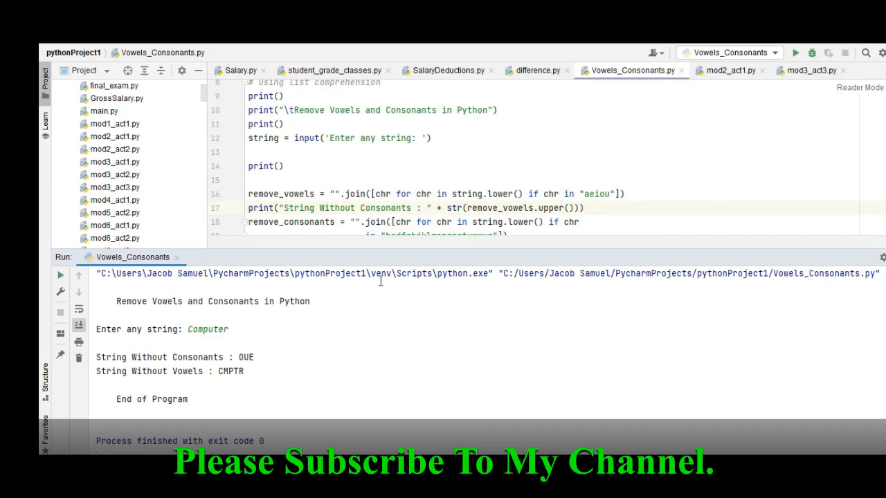
mouse_move(371, 360)
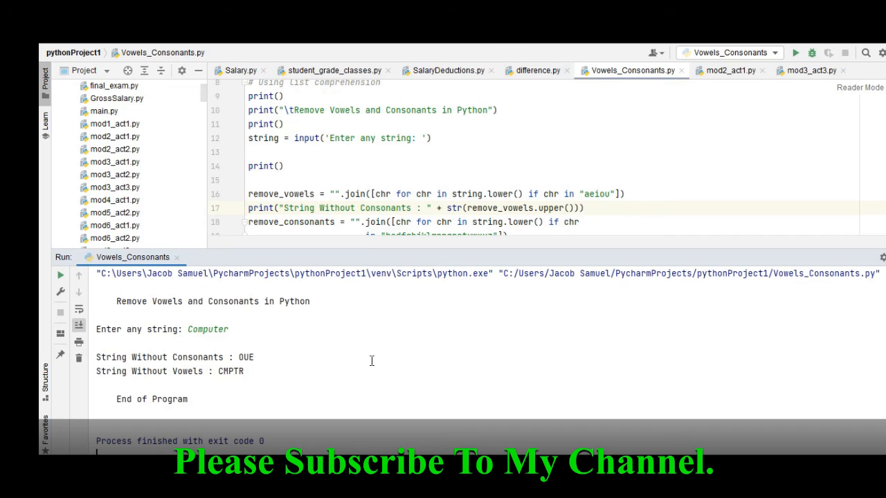